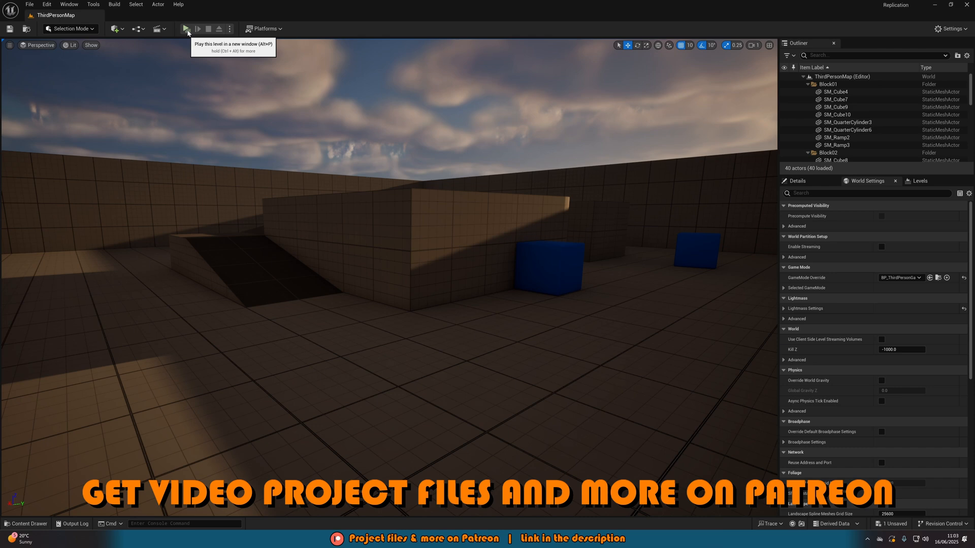
Step: Create a new Input Action asset in the ThirdPerson Input Actions folder
{"action": "left_click", "coordinate": [189, 28]}
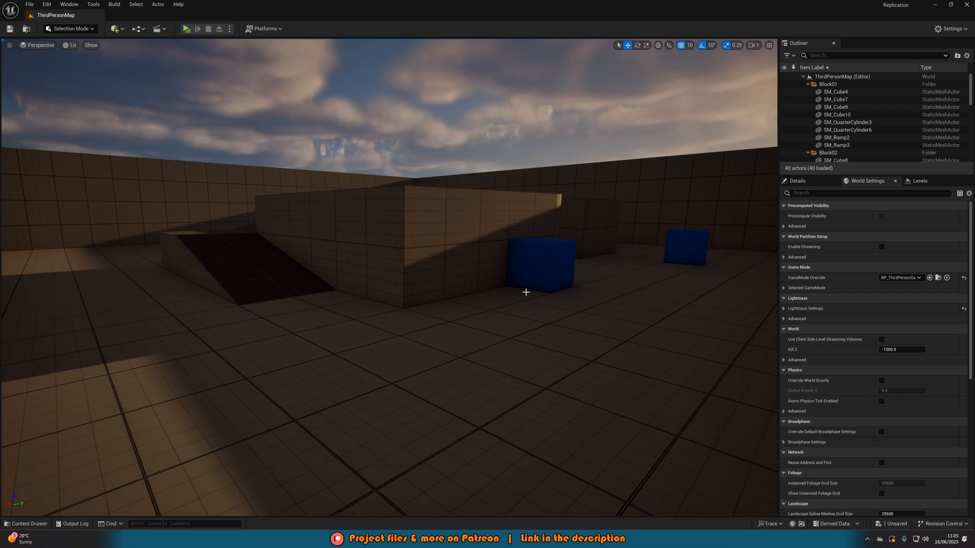
{"action": "left_click", "coordinate": [24, 524]}
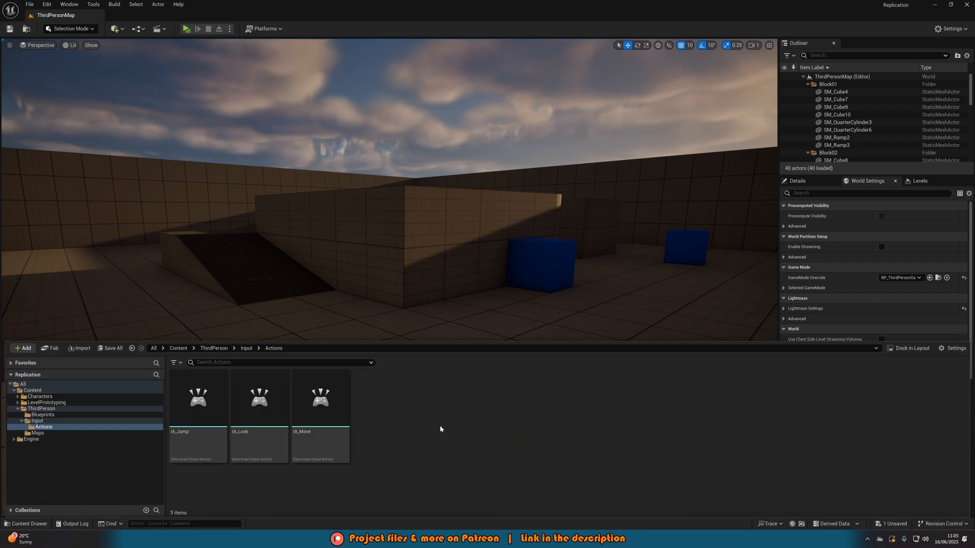
{"action": "mouse_move", "coordinate": [213, 348]}
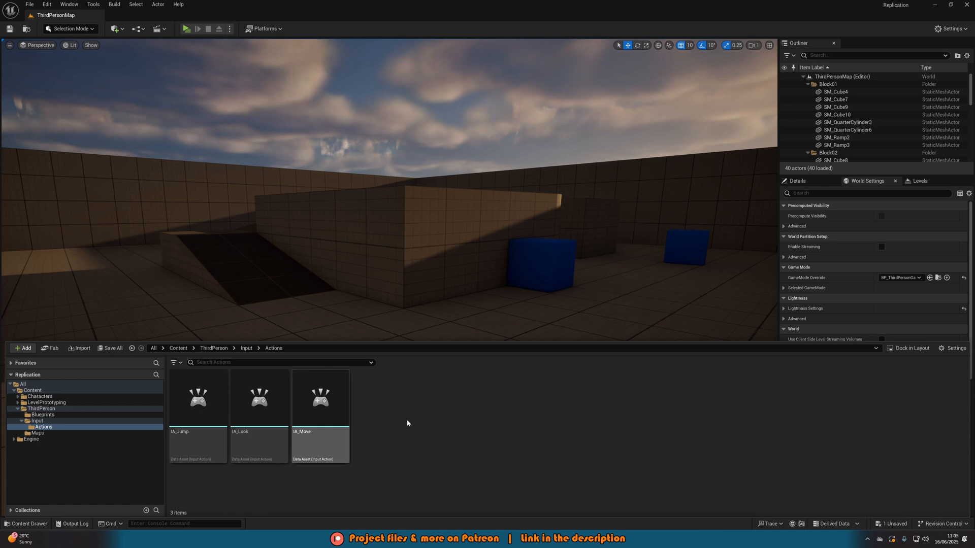
{"action": "left_click", "coordinate": [415, 433]}
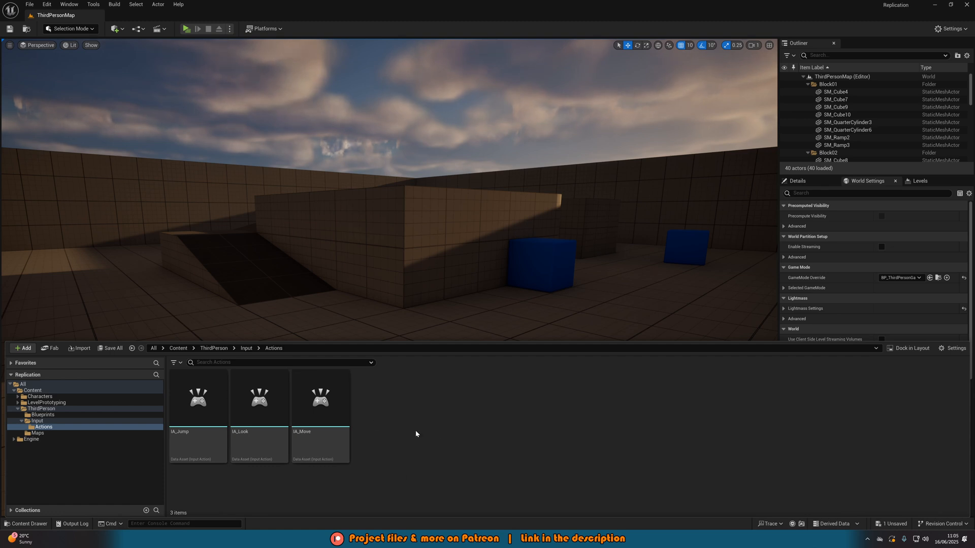
{"action": "right_click", "coordinate": [416, 434]}
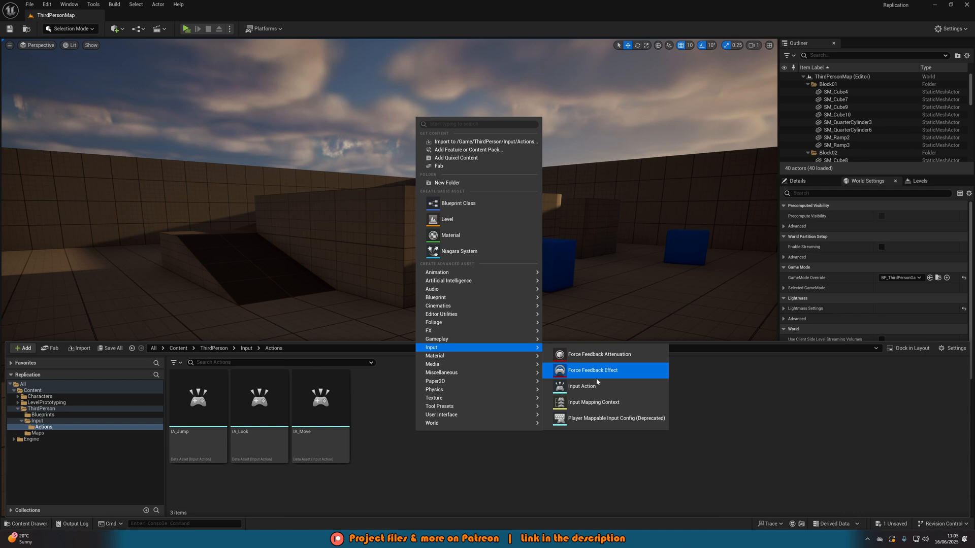
{"action": "left_click", "coordinate": [580, 386]}
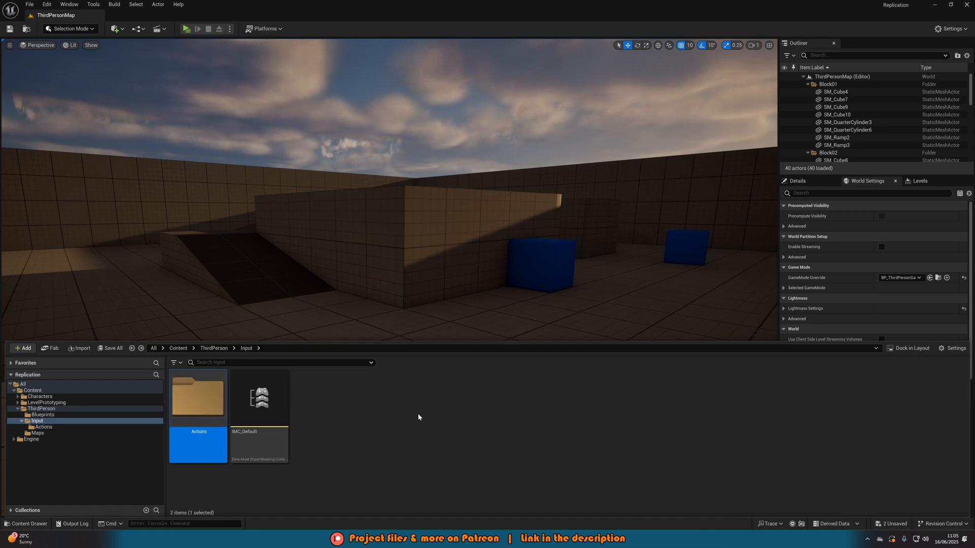
{"action": "mouse_move", "coordinate": [261, 398]}
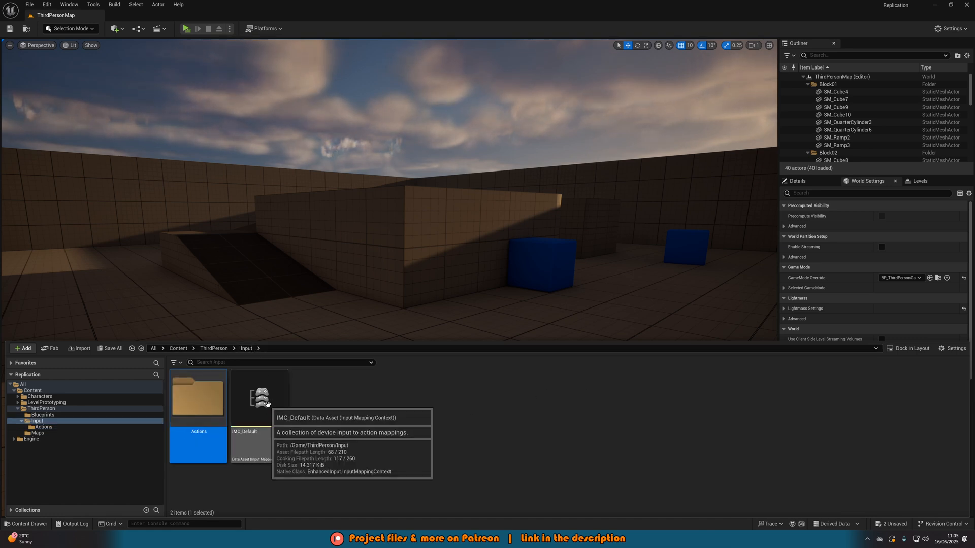
Step: Add a fourth IMC_Default mapping bound to the IA_Flashlight input action
{"action": "double_click", "coordinate": [259, 396]}
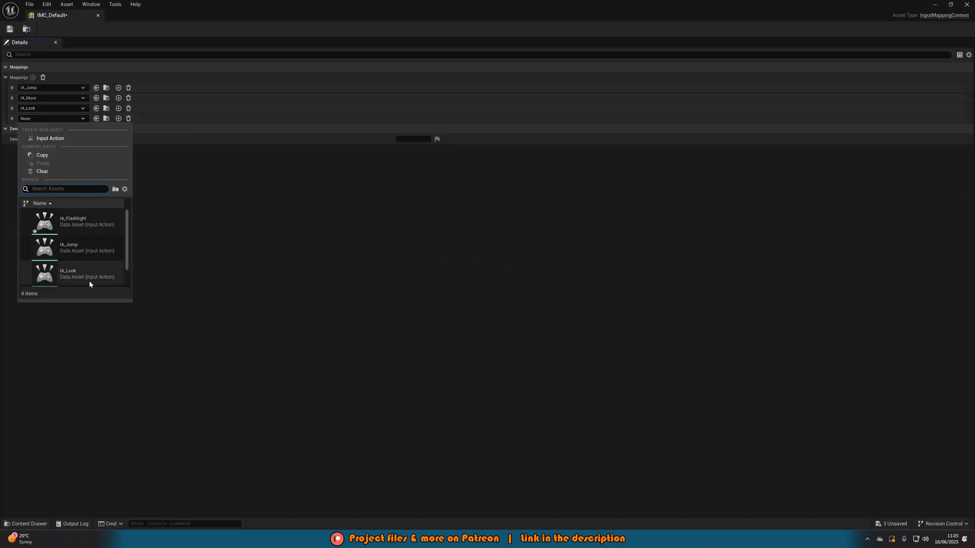
{"action": "left_click", "coordinate": [73, 223]}
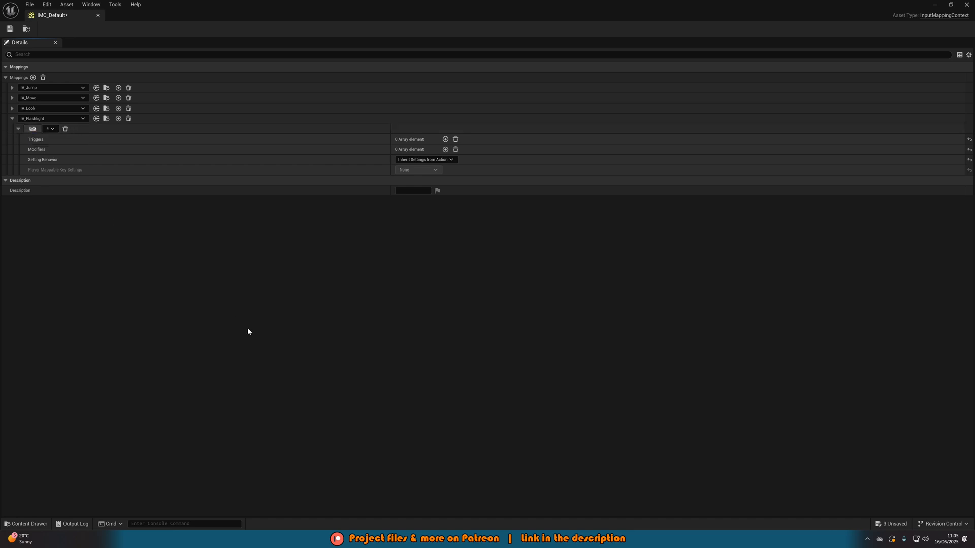
{"action": "mouse_move", "coordinate": [81, 17]}
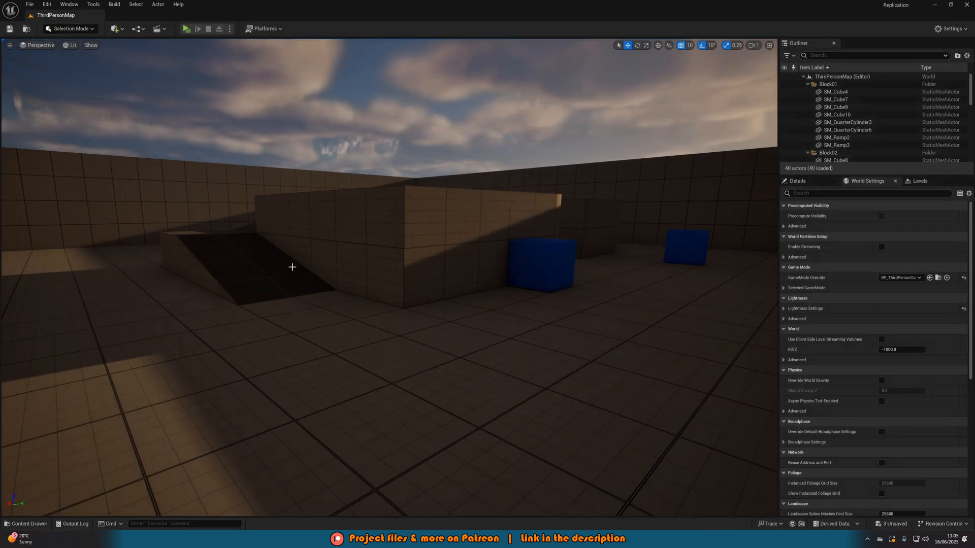
{"action": "mouse_move", "coordinate": [355, 381]}
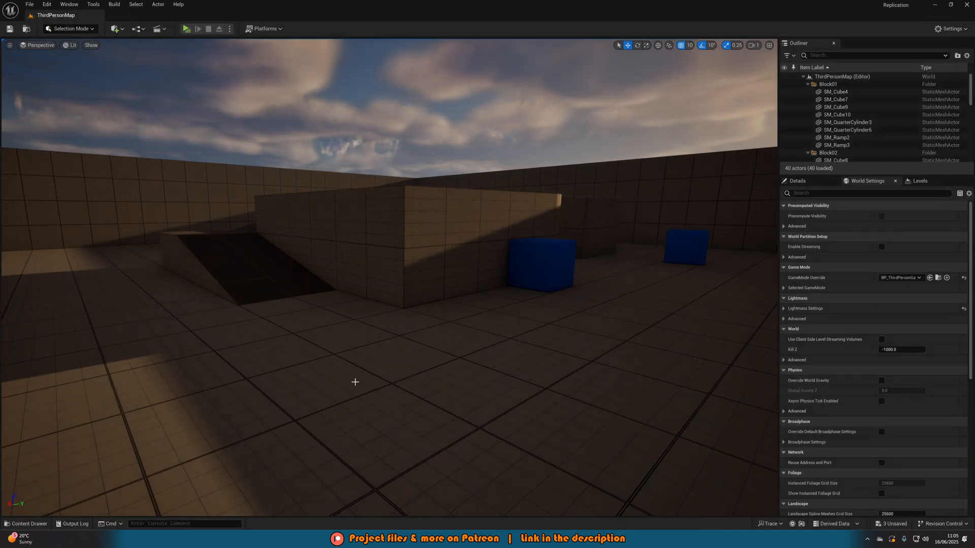
Step: Attach a SpotLight component under FollowCamera in BP_ThirdPersonCharacter
{"action": "left_click", "coordinate": [26, 524]}
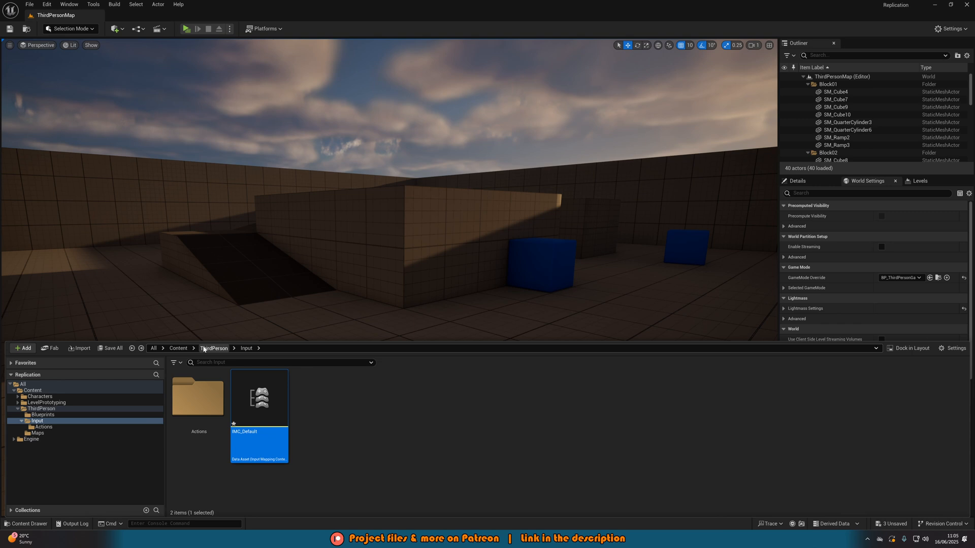
{"action": "left_click", "coordinate": [42, 414]}
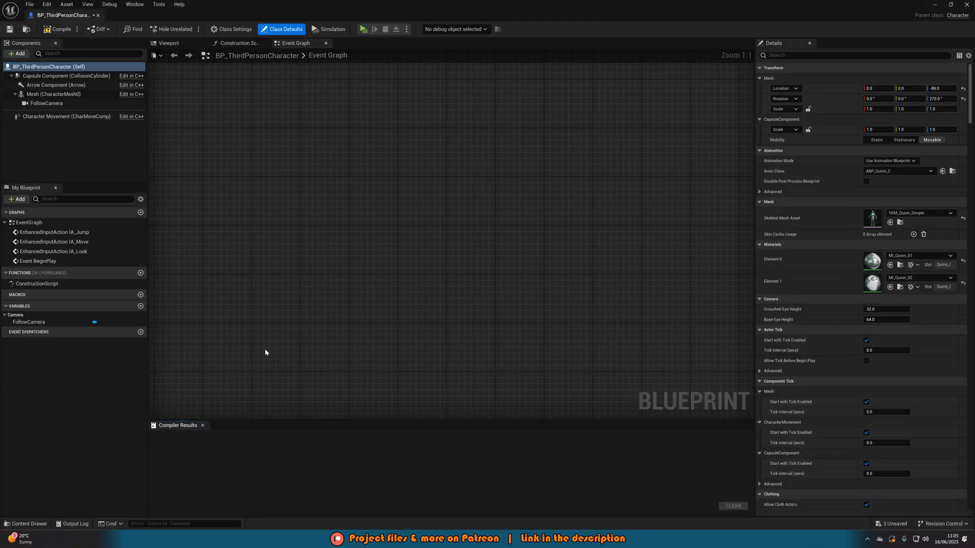
{"action": "left_click", "coordinate": [168, 42]}
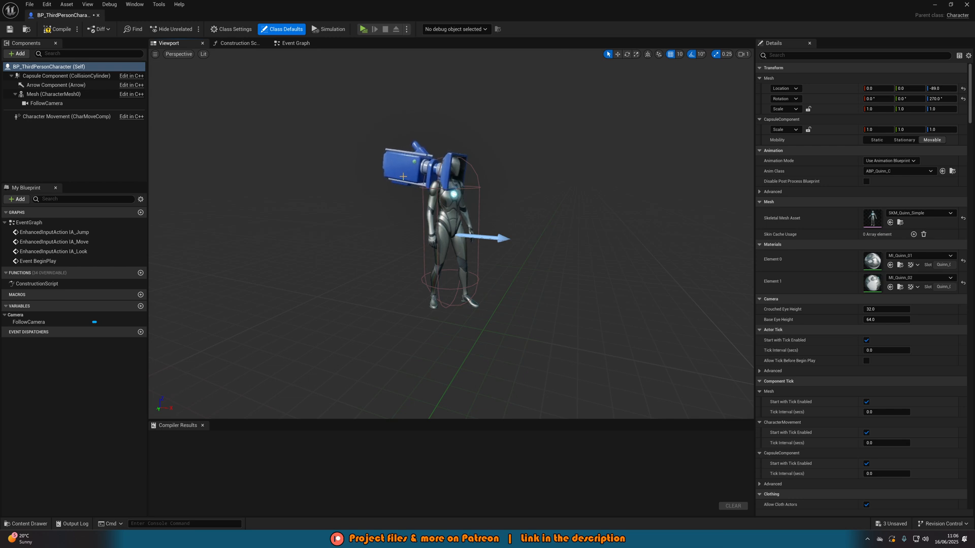
{"action": "left_click", "coordinate": [45, 103]}
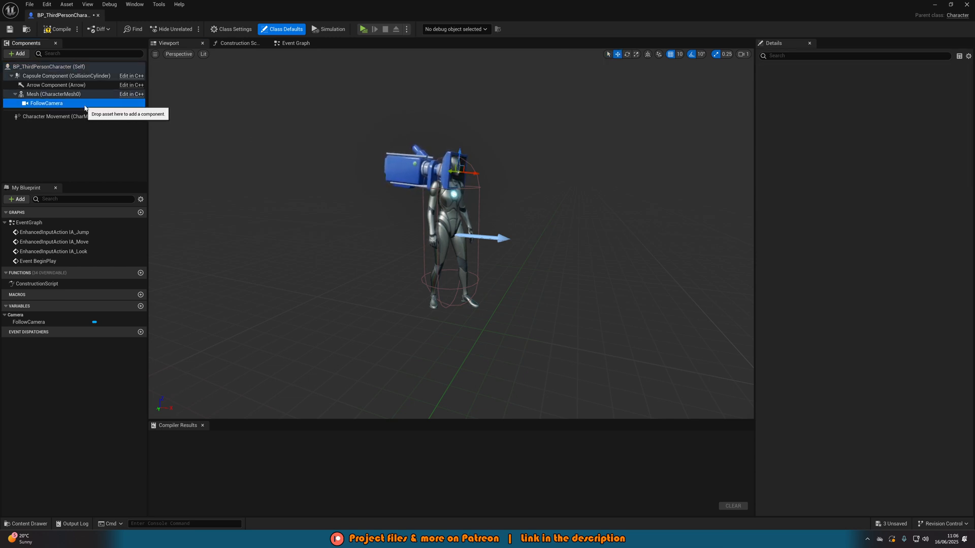
{"action": "left_click", "coordinate": [18, 54]}
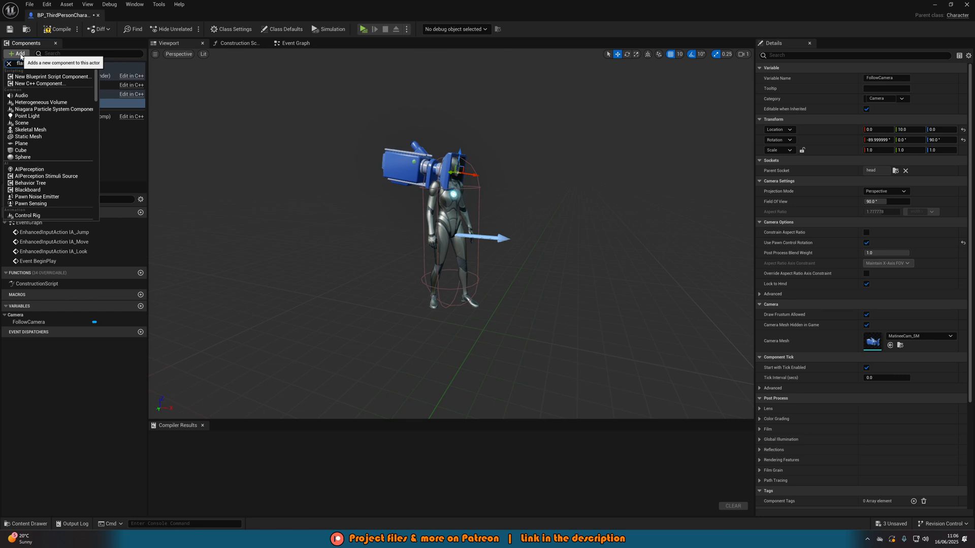
{"action": "type", "text": "spotli"}
{"action": "type", "text": "100000"}
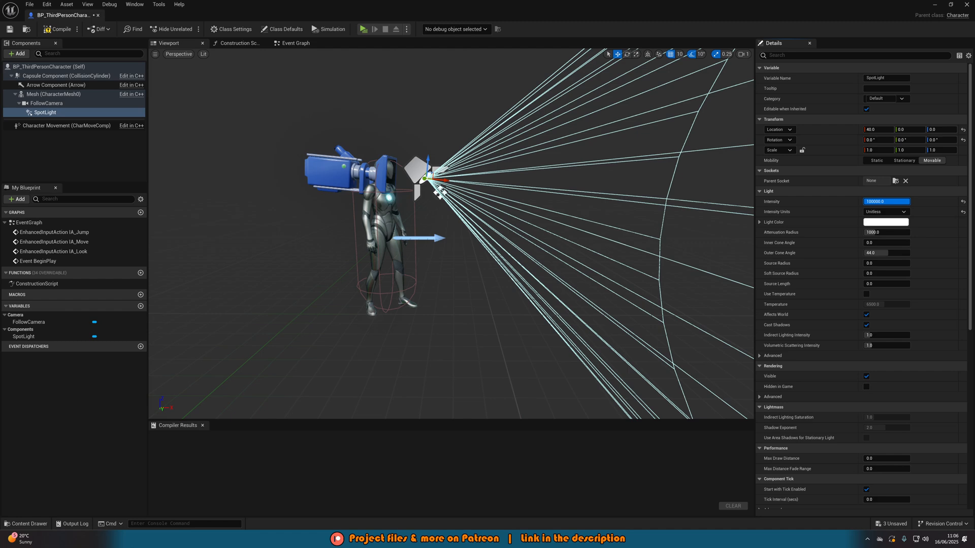
{"action": "mouse_move", "coordinate": [886, 211]}
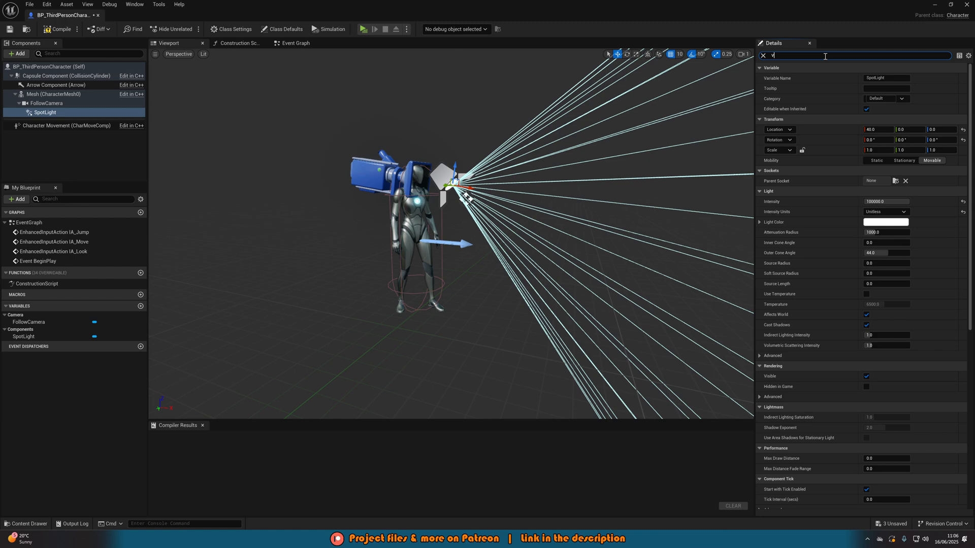
Step: Untick the SpotLight's Visible setting and compile the character blueprint
{"action": "type", "text": "visi"}
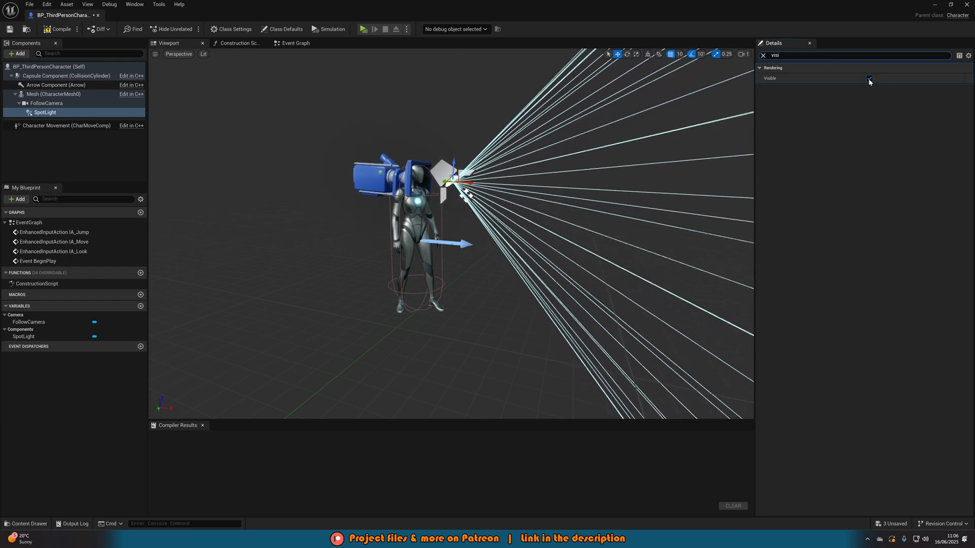
{"action": "left_click", "coordinate": [763, 55]}
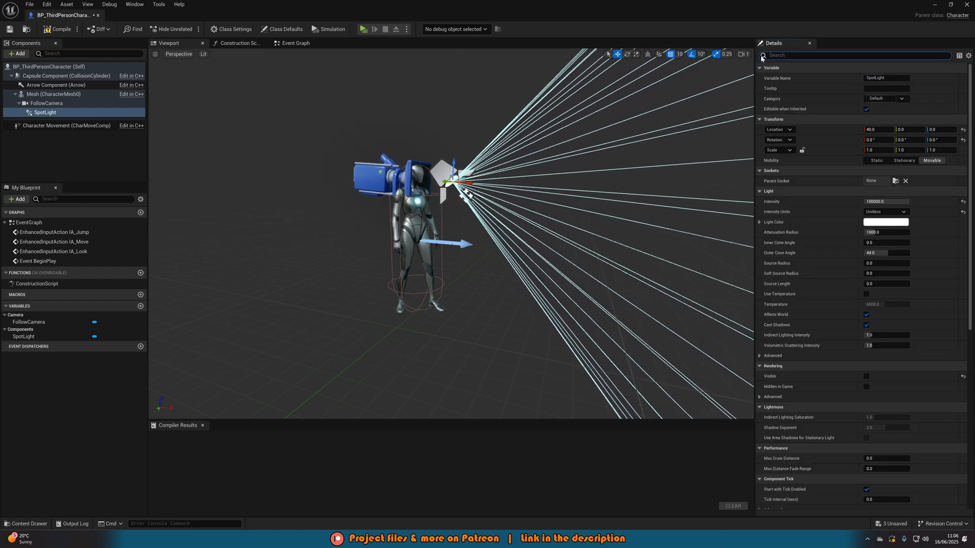
{"action": "left_click", "coordinate": [57, 28]}
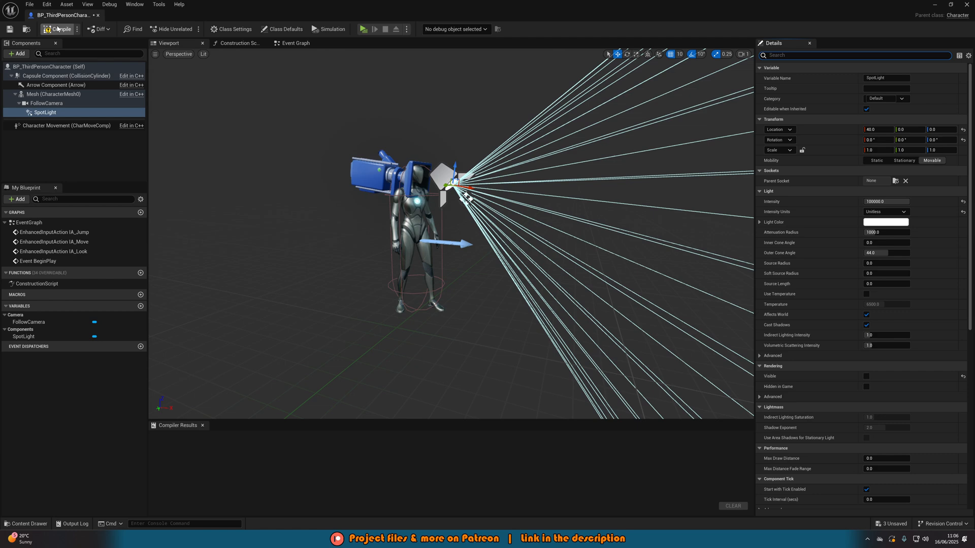
{"action": "left_click", "coordinate": [57, 29]}
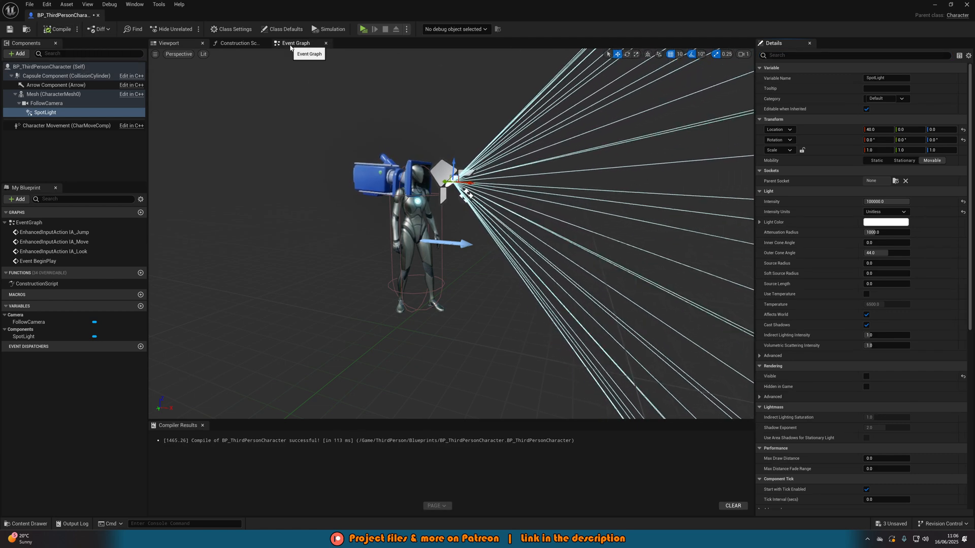
Step: Place an EnhancedInputAction IA_Flashlight event in the Event Graph with pins expanded
{"action": "left_click", "coordinate": [295, 42]}
{"action": "type", "text": "flashlig"}
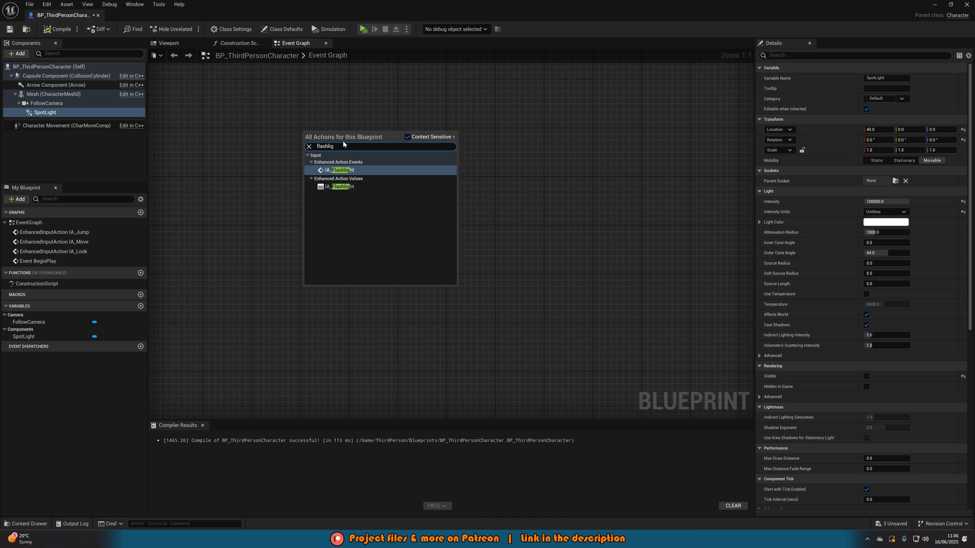
{"action": "mouse_move", "coordinate": [341, 170]}
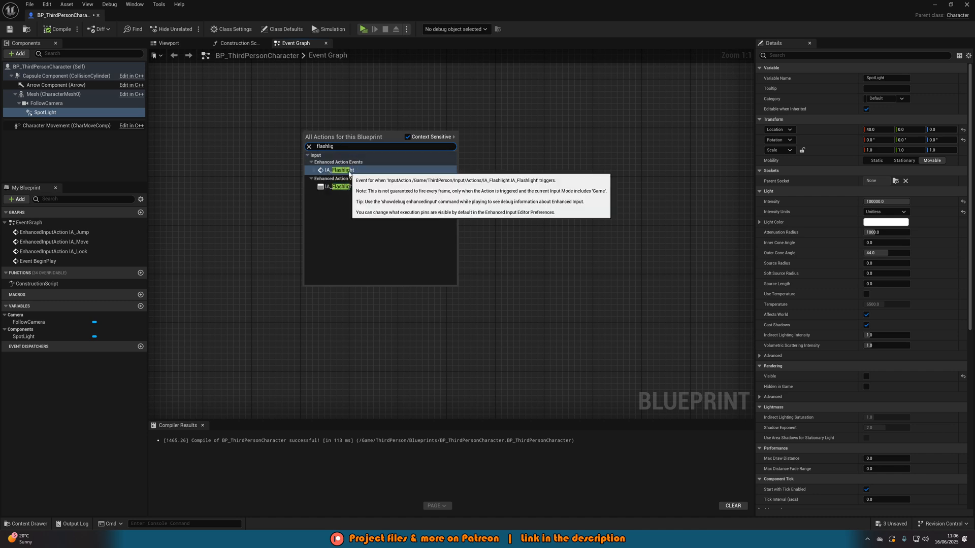
{"action": "left_click", "coordinate": [341, 169]}
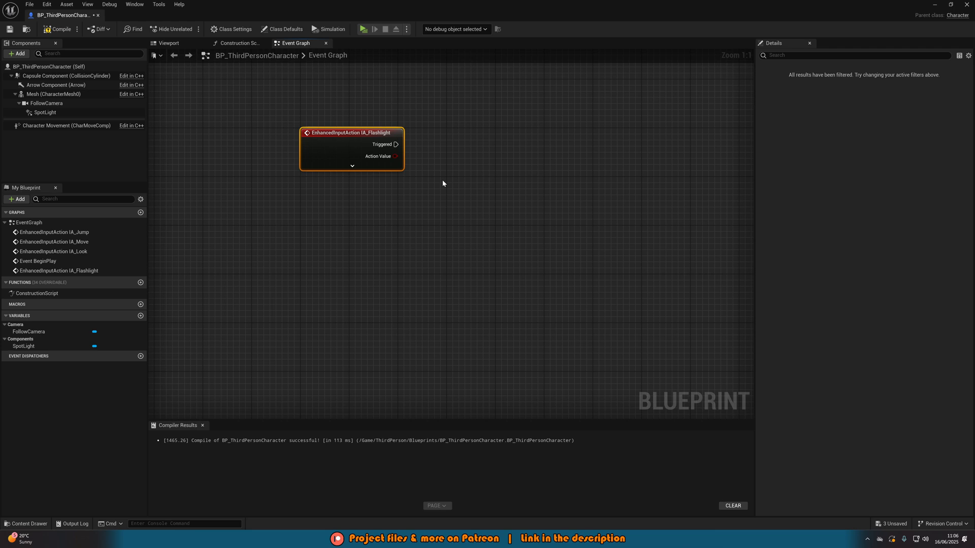
{"action": "left_click", "coordinate": [352, 165]}
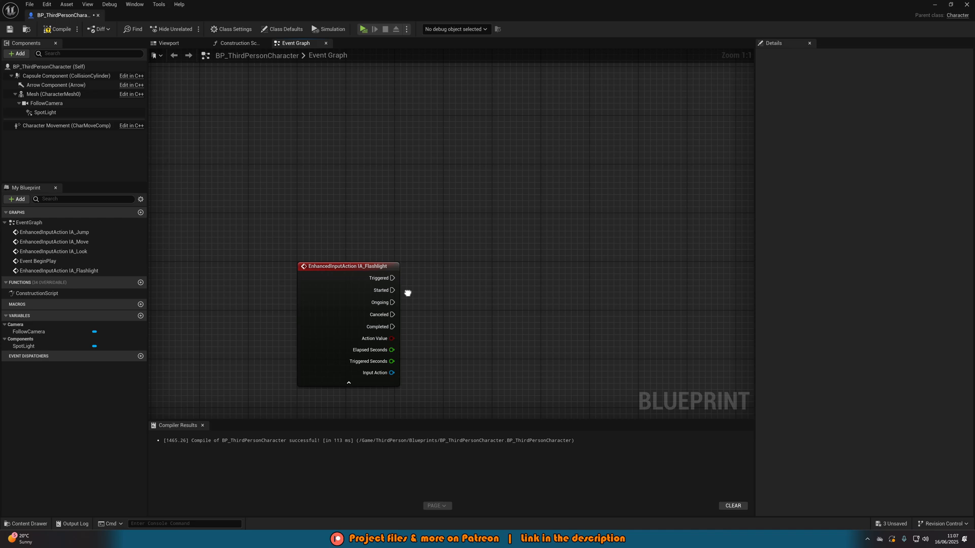
Step: Add a Toggle Flashlight On Server custom event set to Run on Server
{"action": "left_click", "coordinate": [407, 292]}
{"action": "type", "text": "Toggle Flashlight On Server"}
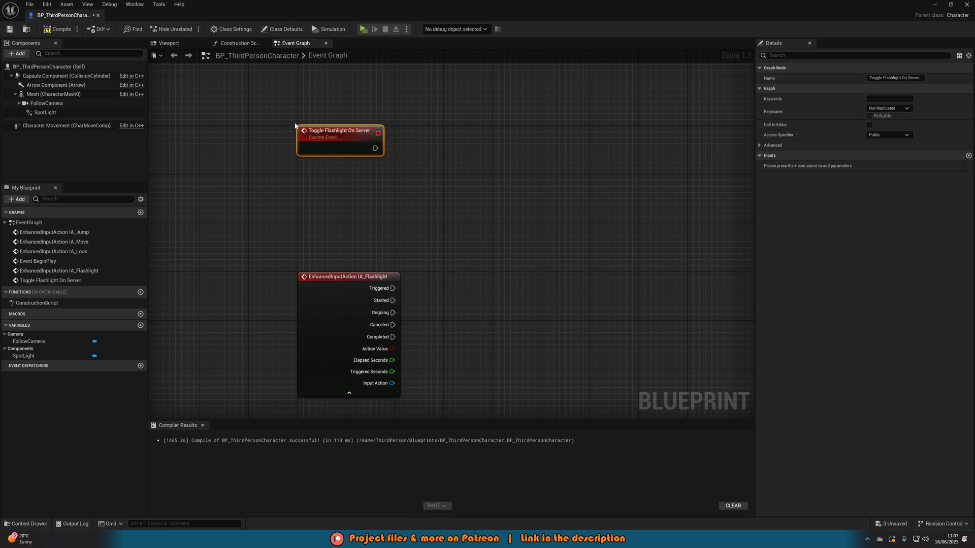
{"action": "mouse_move", "coordinate": [810, 67]}
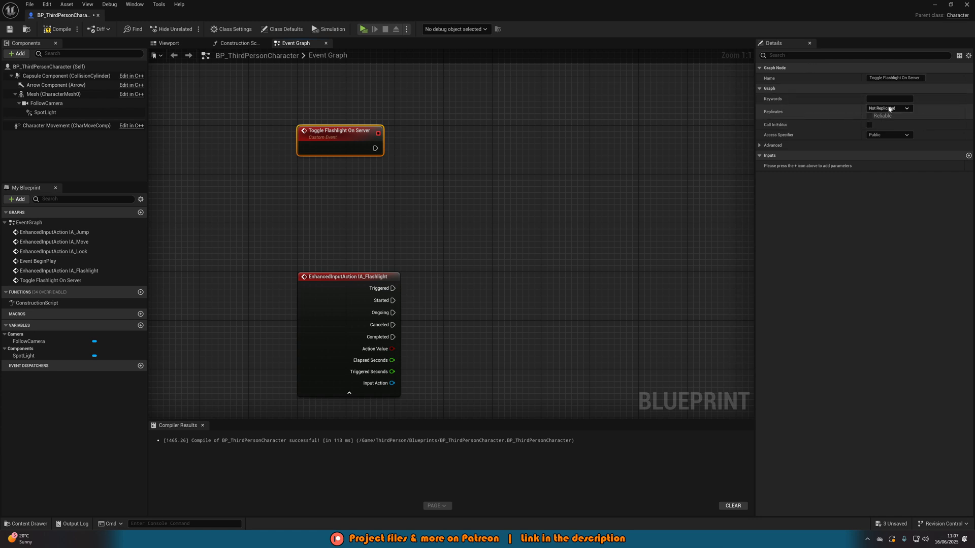
{"action": "left_click", "coordinate": [881, 108]}
{"action": "type", "text": "custom"}
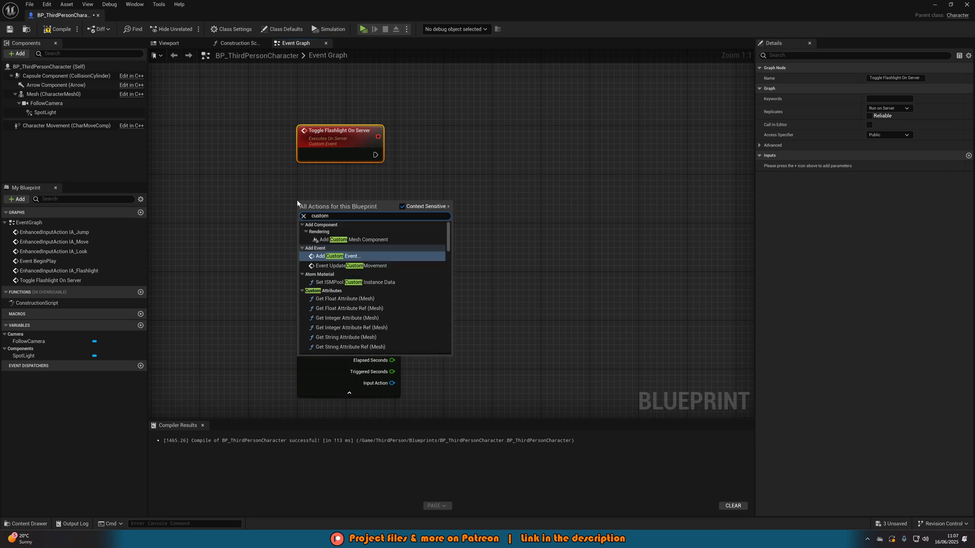
{"action": "left_click", "coordinate": [334, 256]}
{"action": "type", "text": "Toggle Flashlight On Client"}
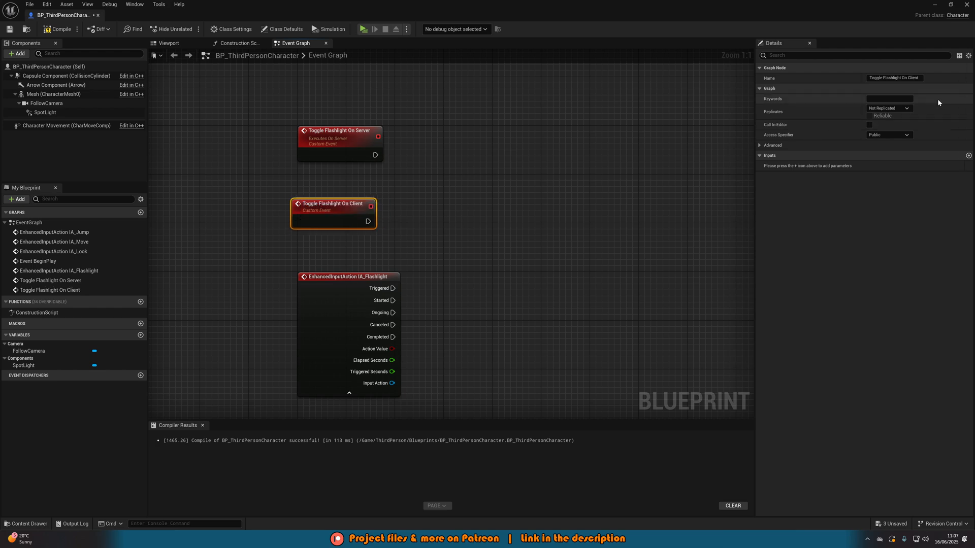
Step: Make Toggle Flashlight On Client multicast and call it from the server event
{"action": "left_click", "coordinate": [887, 109]}
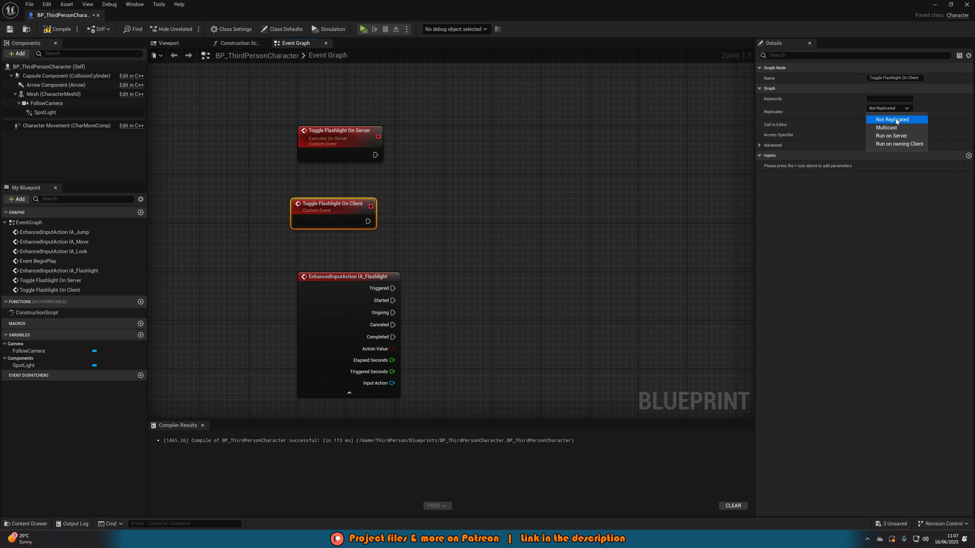
{"action": "left_click", "coordinate": [886, 128]}
{"action": "type", "text": "toggle"}
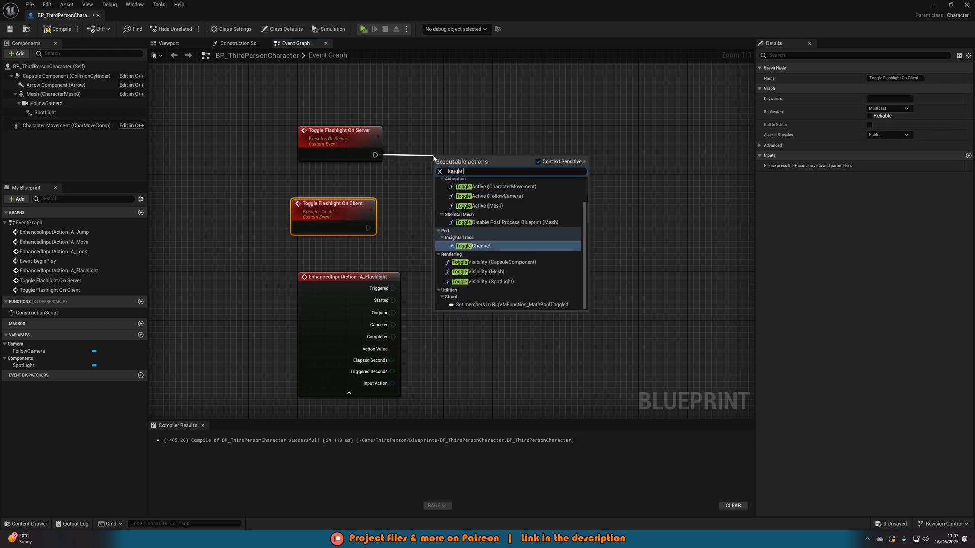
{"action": "left_click", "coordinate": [472, 246]}
{"action": "type", "text": "flip fl"}
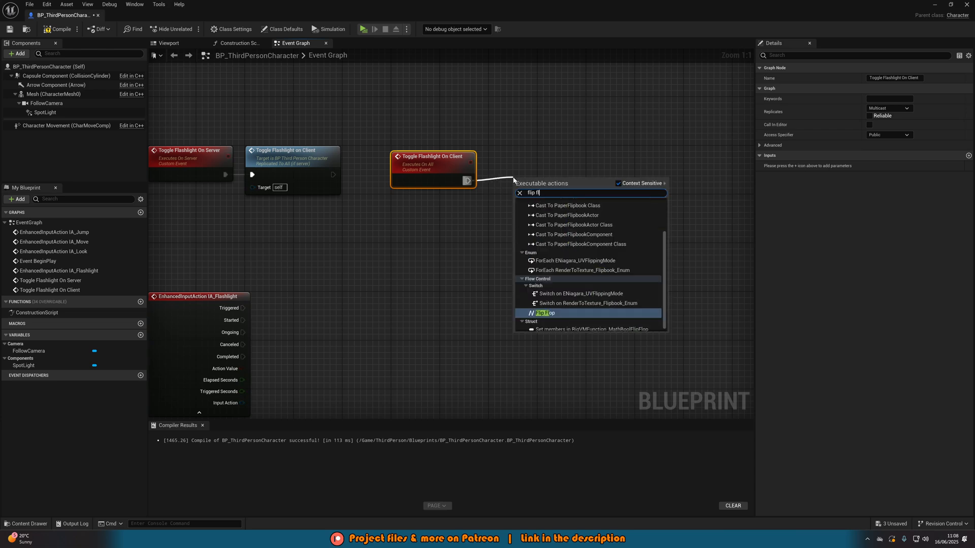
Step: Feed a Flip Flop from the client event into SpotLight Set Visibility nodes
{"action": "left_click", "coordinate": [544, 313]}
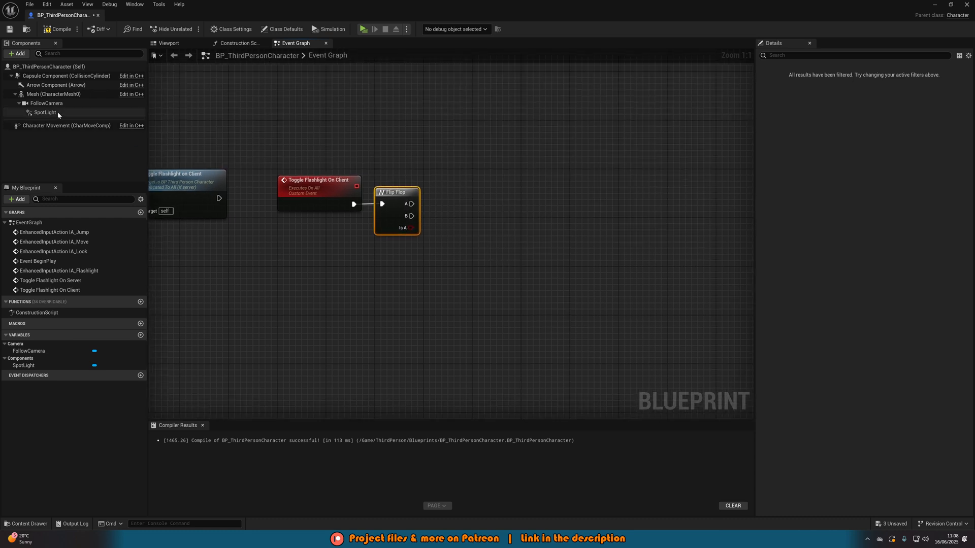
{"action": "left_click", "coordinate": [44, 113]}
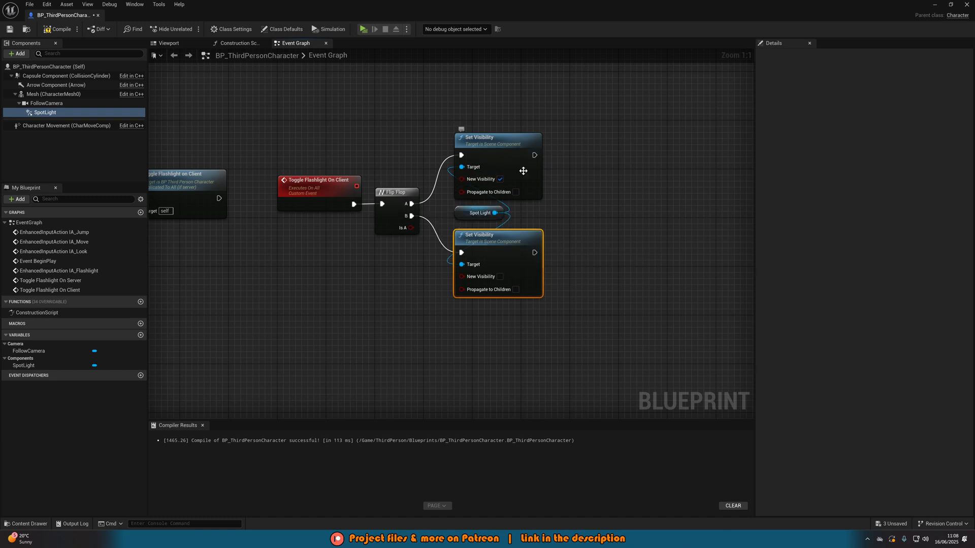
{"action": "mouse_move", "coordinate": [293, 191]}
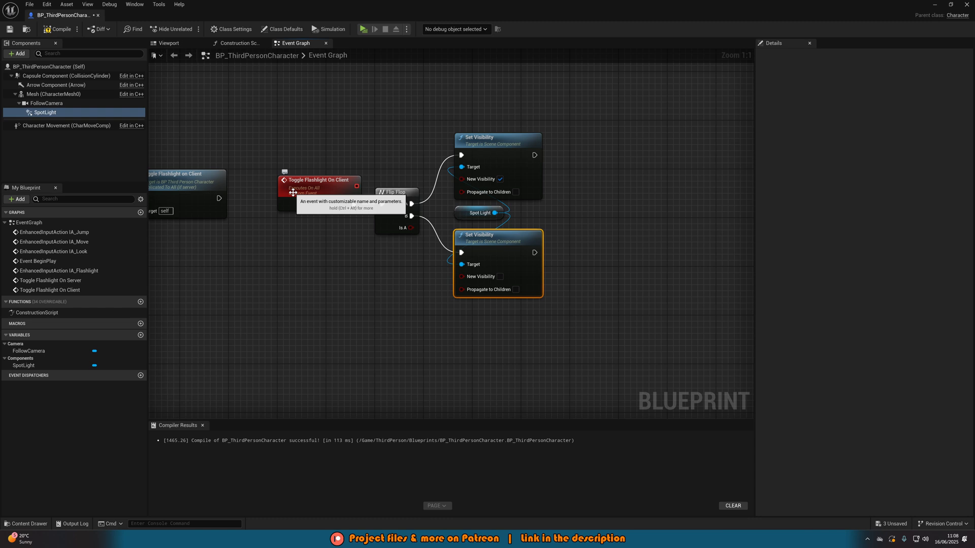
{"action": "mouse_move", "coordinate": [509, 281]}
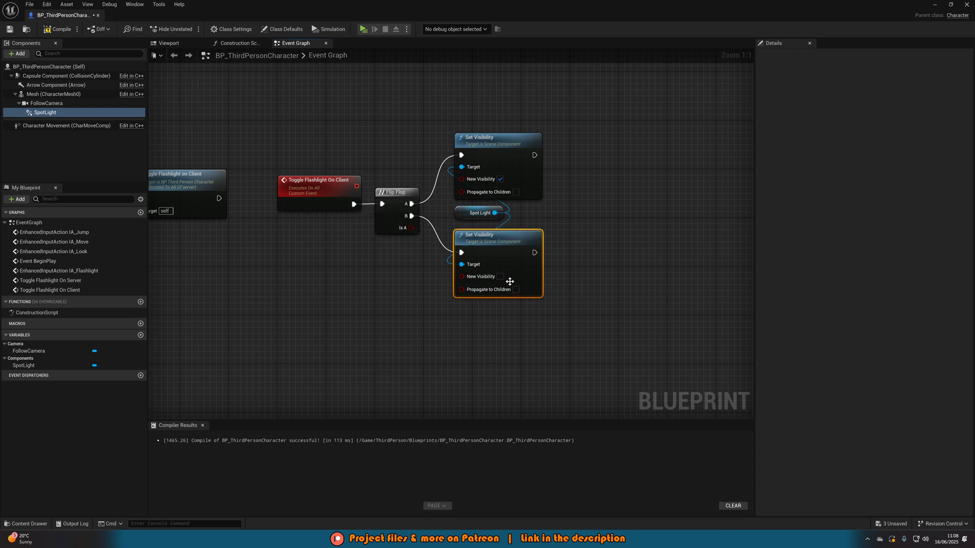
{"action": "mouse_move", "coordinate": [531, 146]}
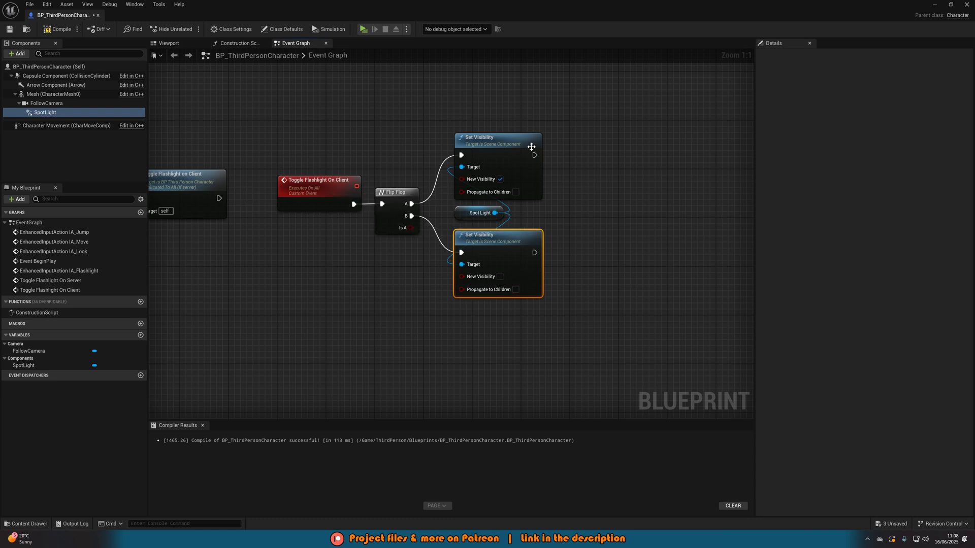